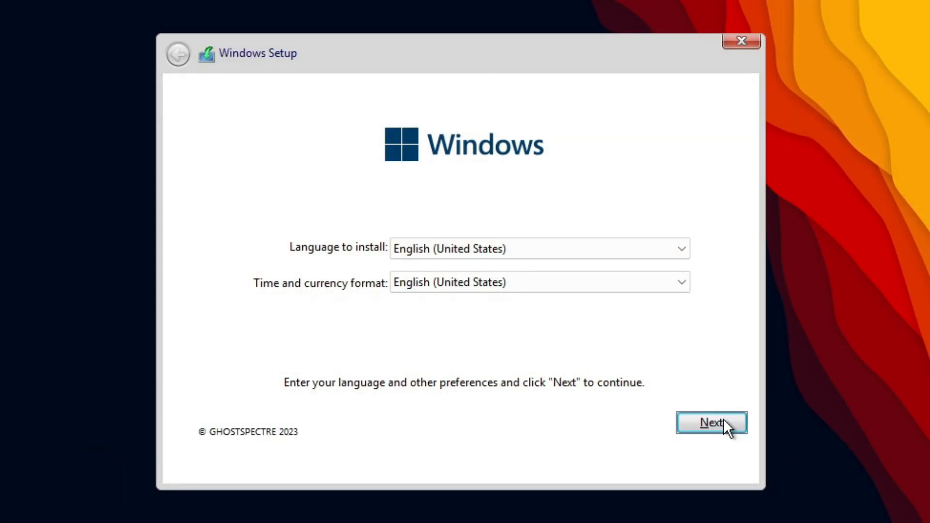
- Keep English (United States), compare the editions, and select WINDOWS 11 PRO - SUPERLITE SE
{"action": "left_click", "coordinate": [711, 423]}
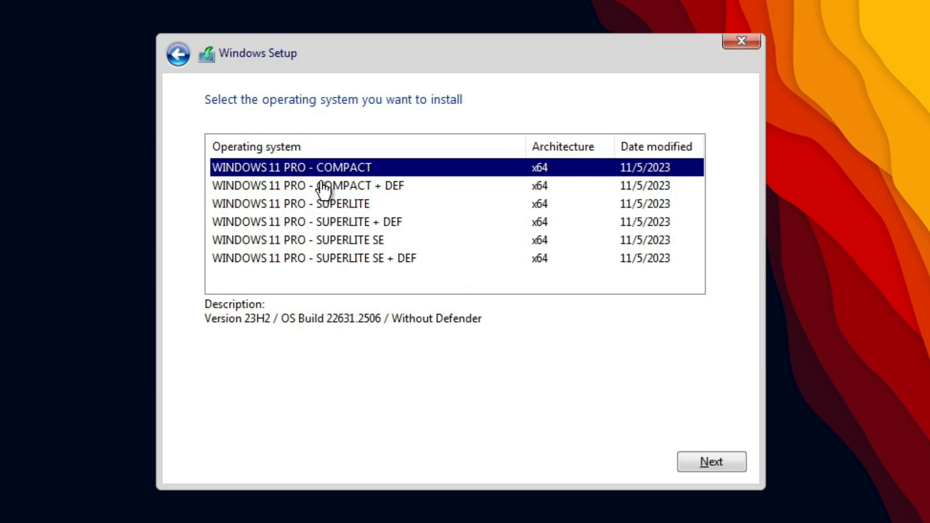
{"action": "left_click", "coordinate": [308, 185]}
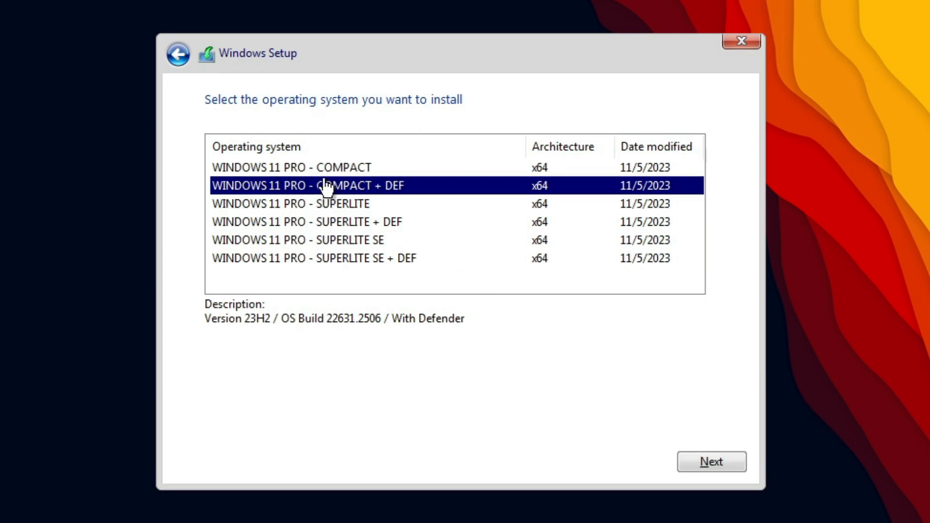
{"action": "left_click", "coordinate": [290, 203]}
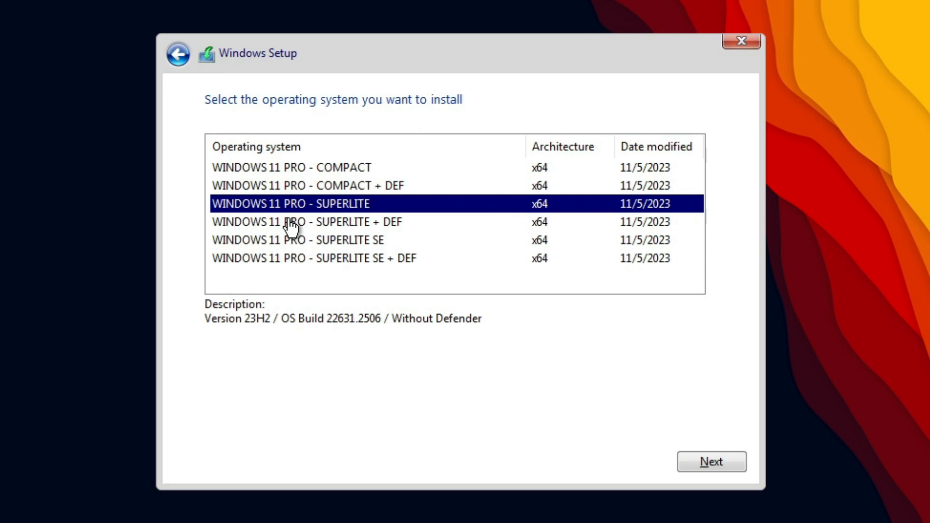
{"action": "left_click", "coordinate": [299, 240]}
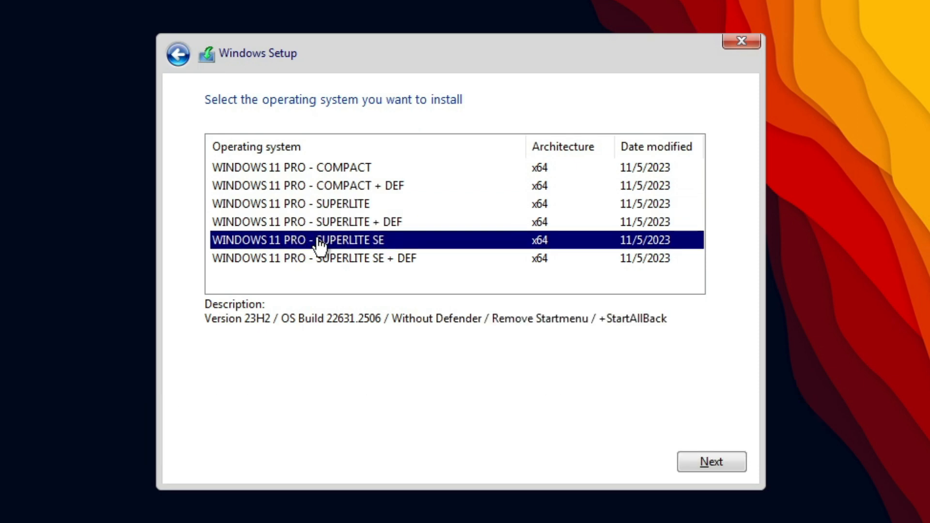
{"action": "left_click", "coordinate": [313, 258]}
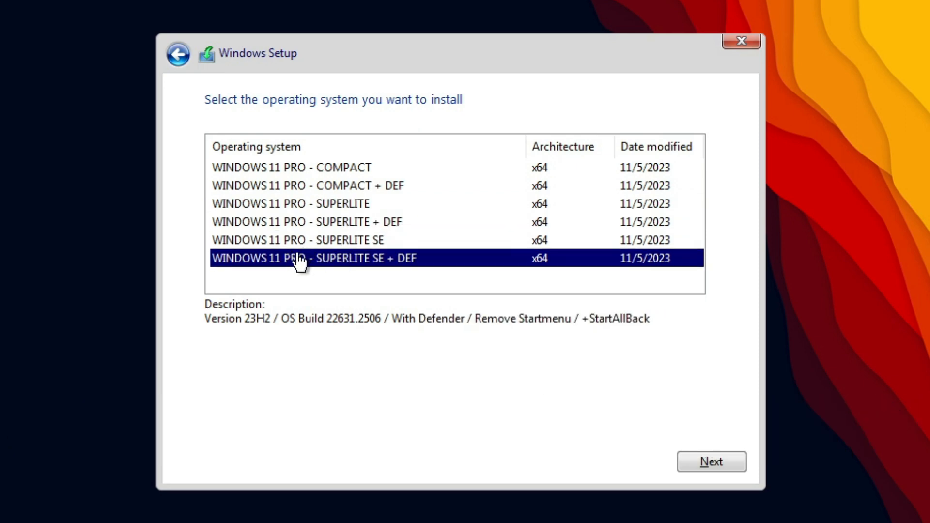
{"action": "left_click", "coordinate": [296, 240]}
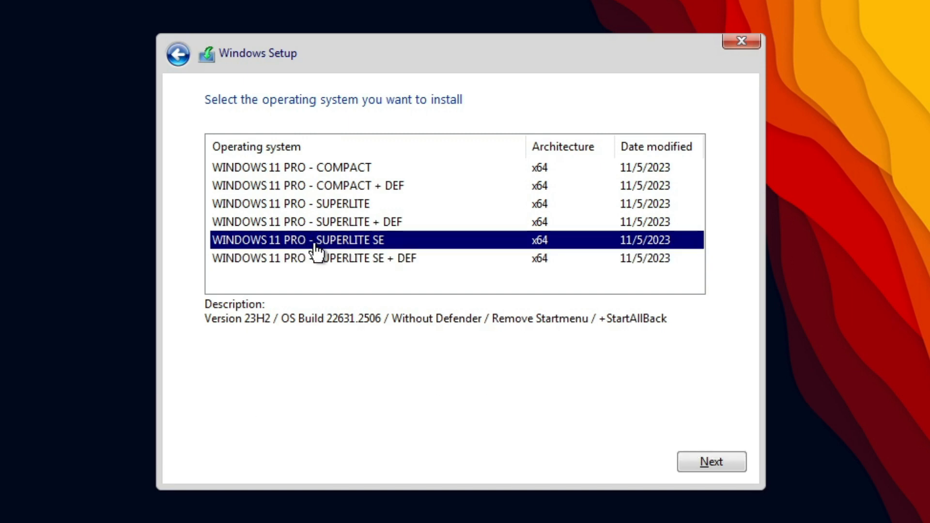
{"action": "left_click", "coordinate": [711, 462]}
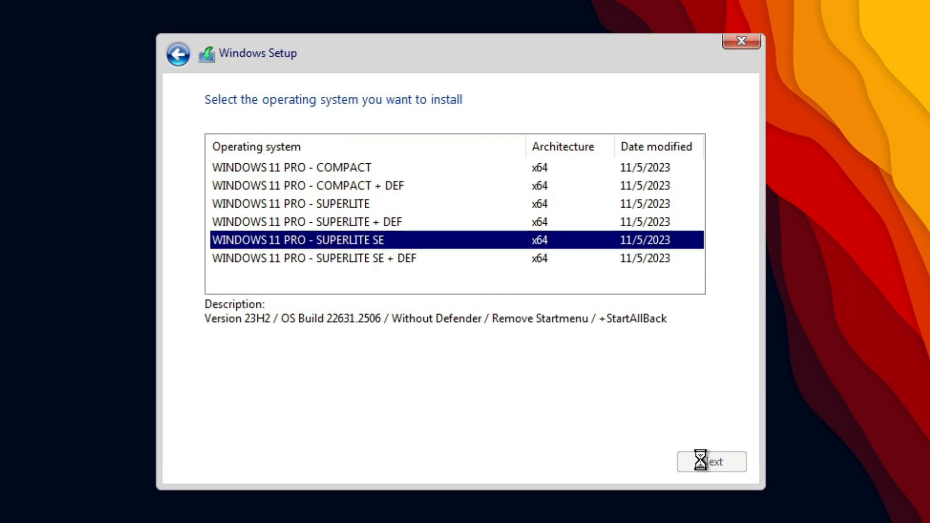
{"action": "left_click", "coordinate": [711, 461]}
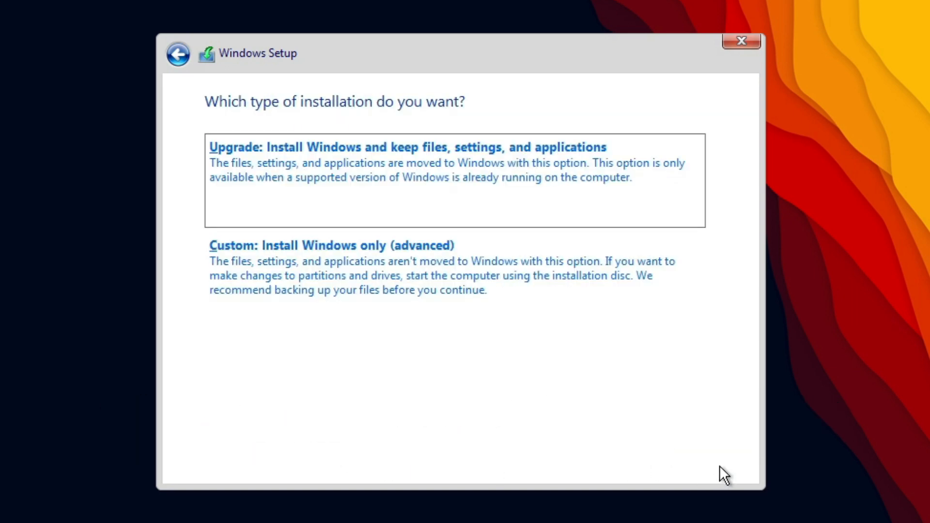
- Choose Custom: Install Windows only and install onto Drive 0's 60 GB unallocated space
{"action": "left_click", "coordinate": [331, 245]}
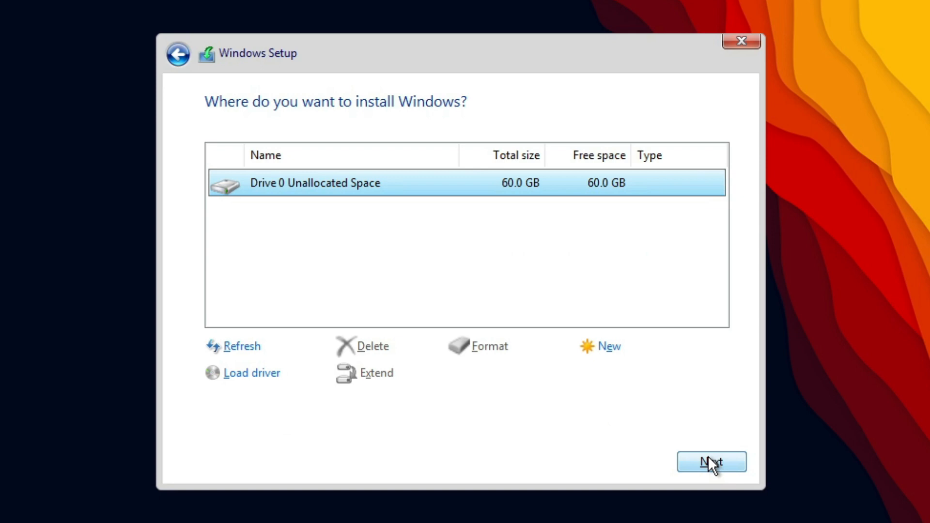
{"action": "left_click", "coordinate": [710, 461]}
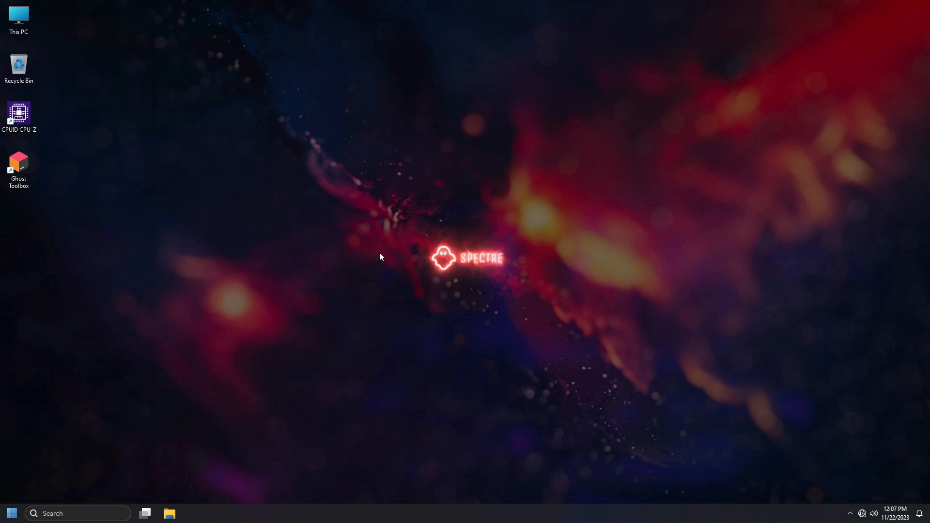
{"action": "left_click", "coordinate": [11, 512]}
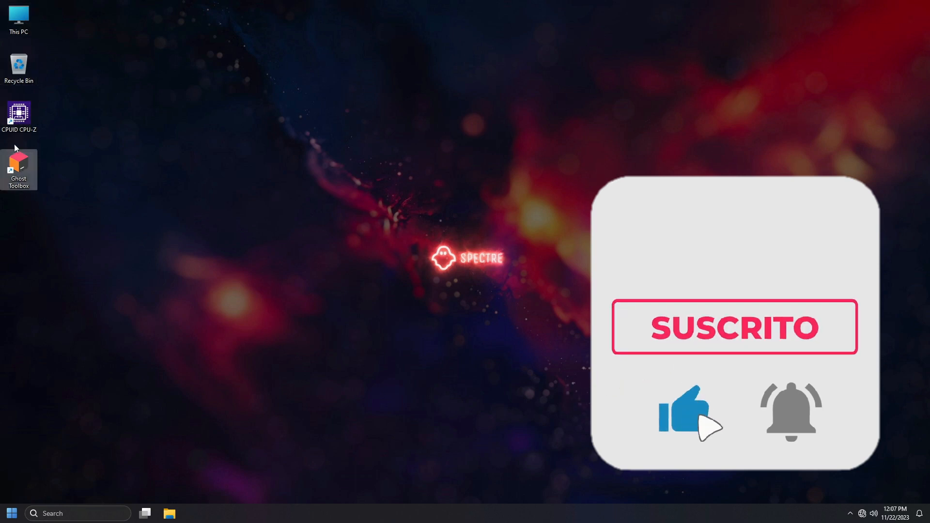
{"action": "right_click", "coordinate": [18, 169]}
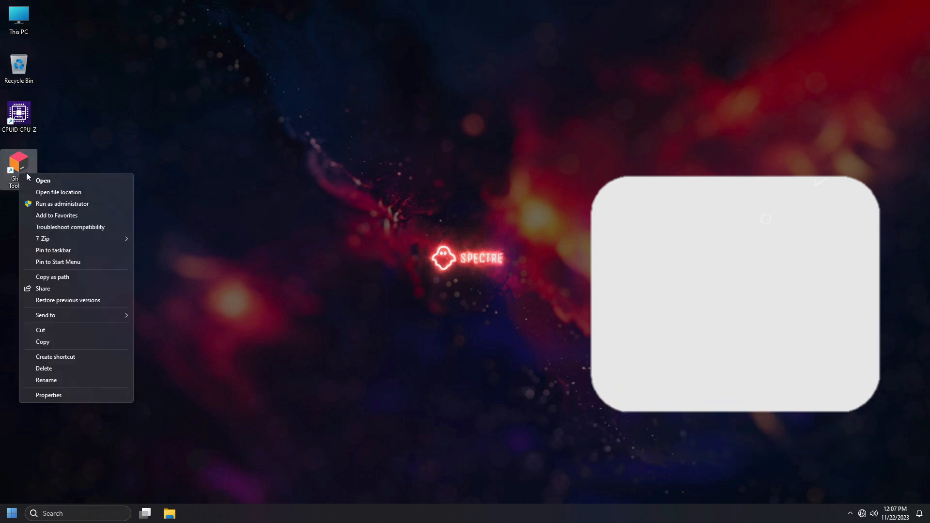
{"action": "left_click", "coordinate": [61, 203]}
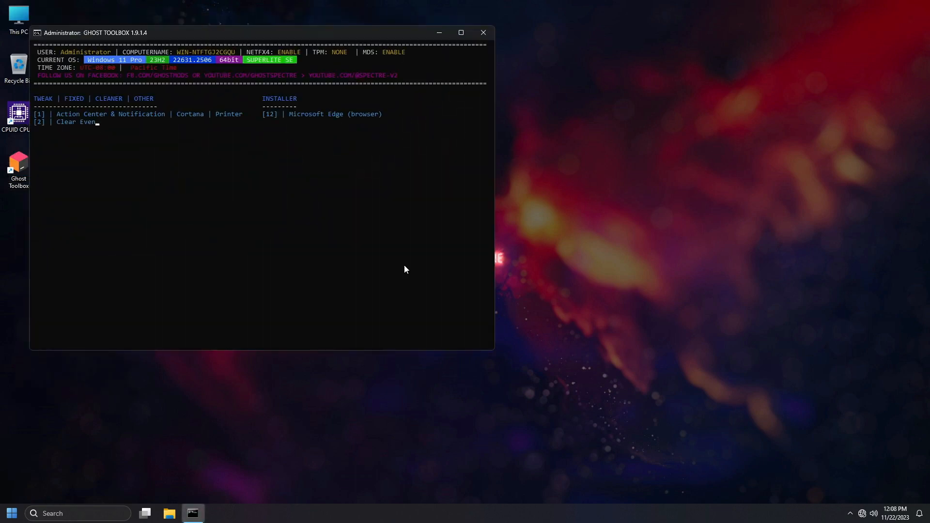
{"action": "left_click", "coordinate": [461, 32]}
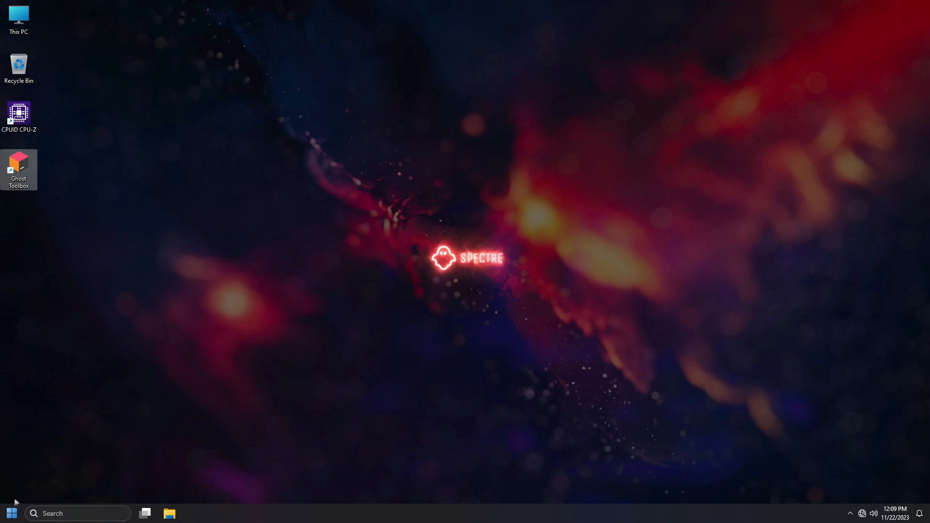
{"action": "type", "text": "winv"}
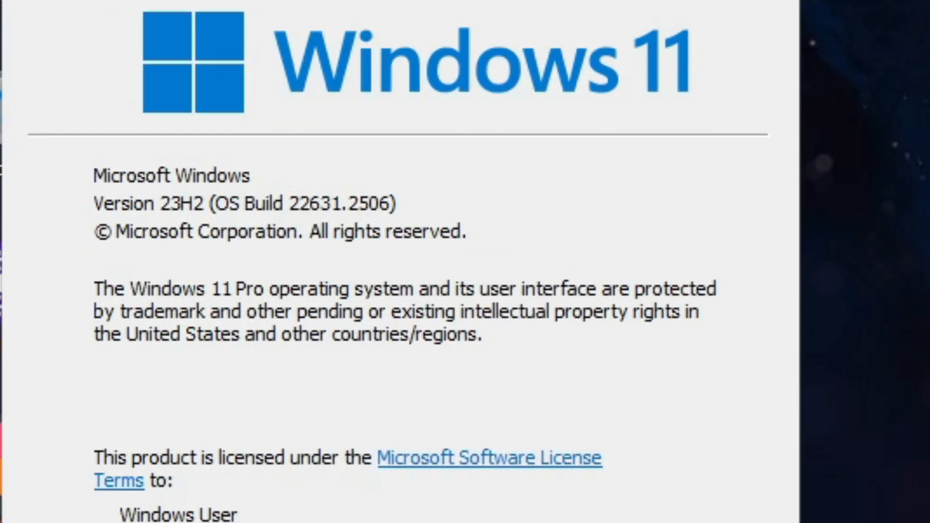
{"action": "mouse_move", "coordinate": [184, 219]}
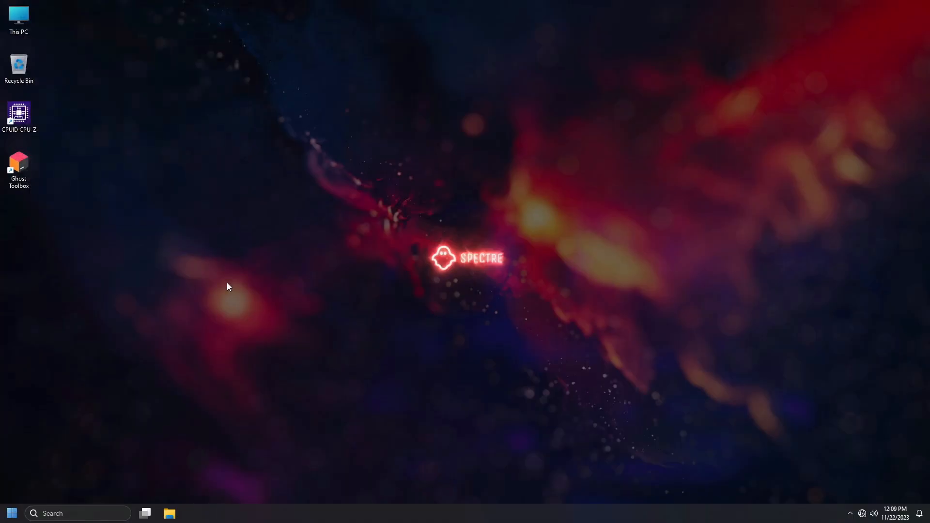
- View the 15 background processes and CPU/memory graphs, close Task Manager, then show Start
{"action": "left_click", "coordinate": [192, 512]}
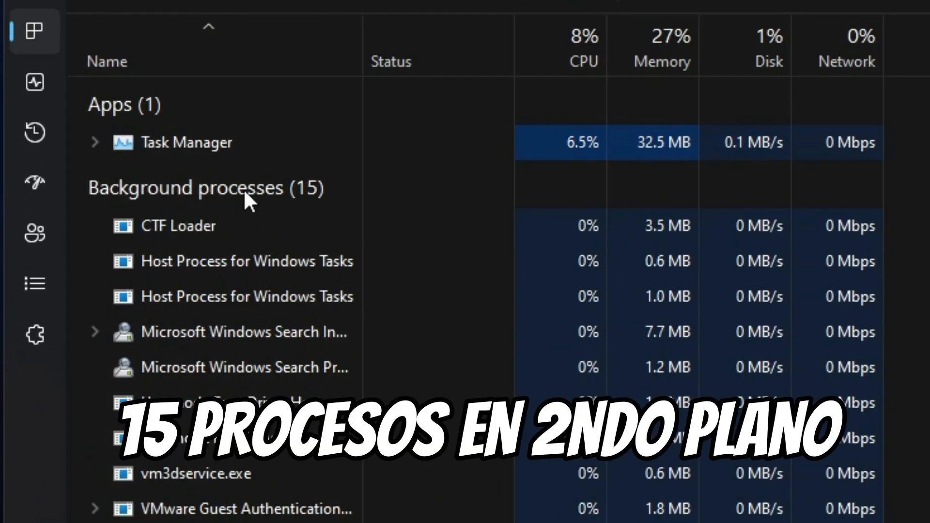
{"action": "left_click", "coordinate": [35, 82]}
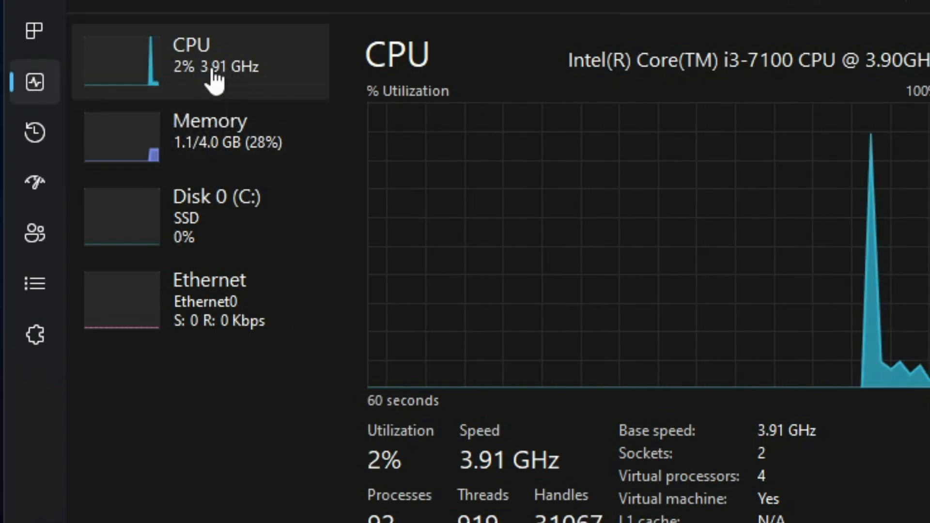
{"action": "mouse_move", "coordinate": [386, 475]}
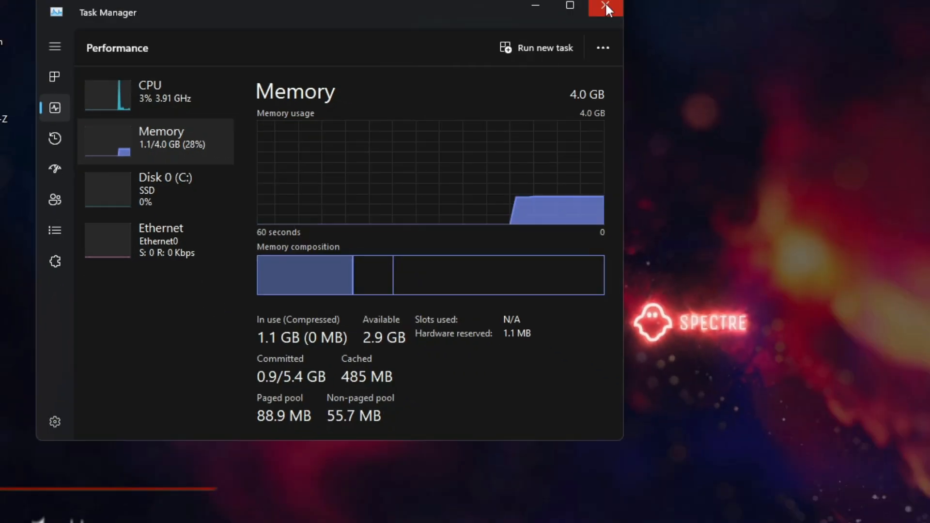
{"action": "left_click", "coordinate": [603, 7]}
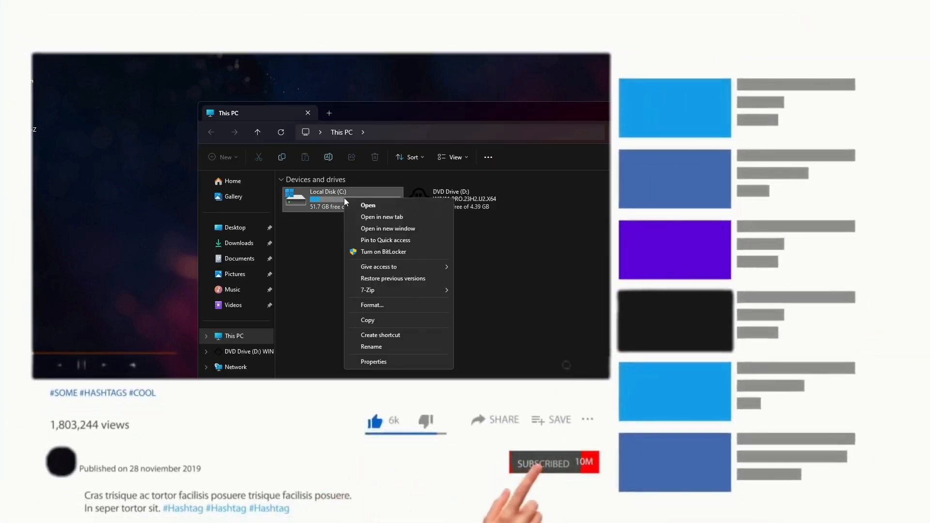
{"action": "left_click", "coordinate": [373, 361]}
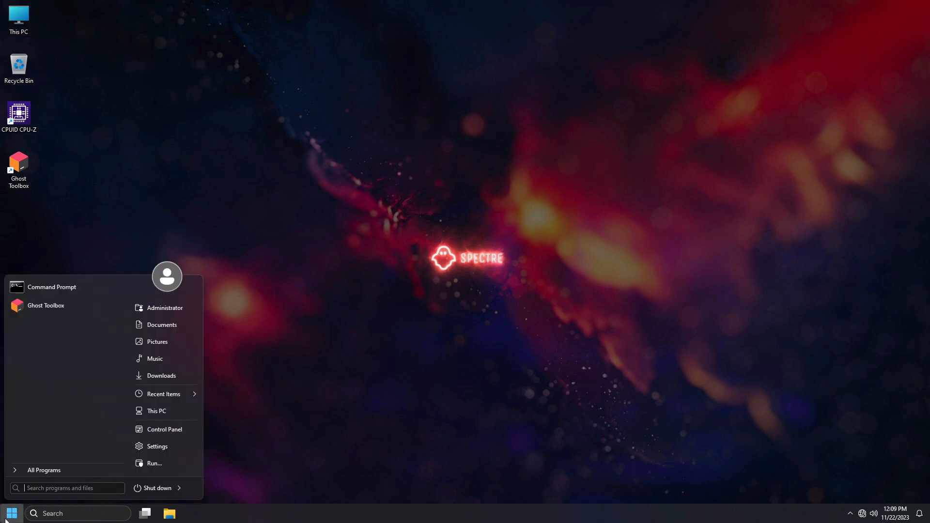
- Browse the eight installed programs in Programs and Features and list the installed updates
{"action": "left_click", "coordinate": [164, 428]}
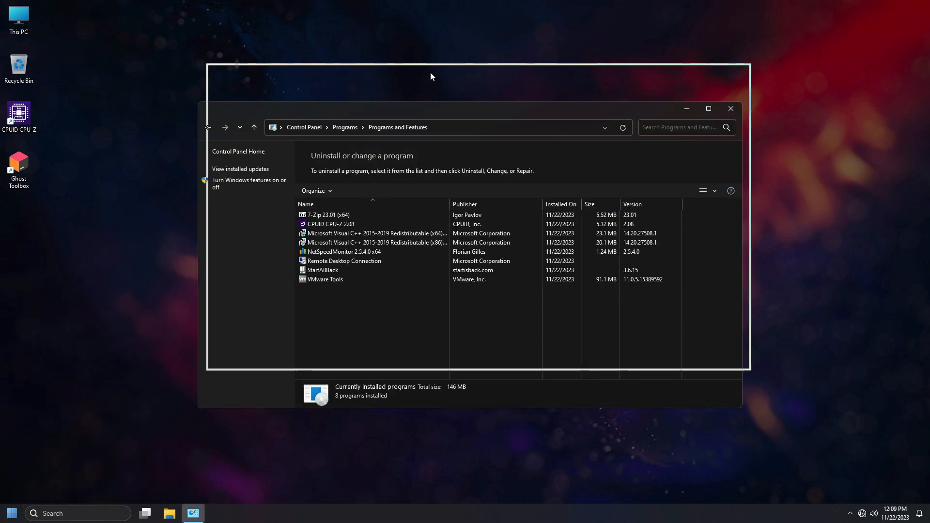
{"action": "left_click", "coordinate": [325, 214]}
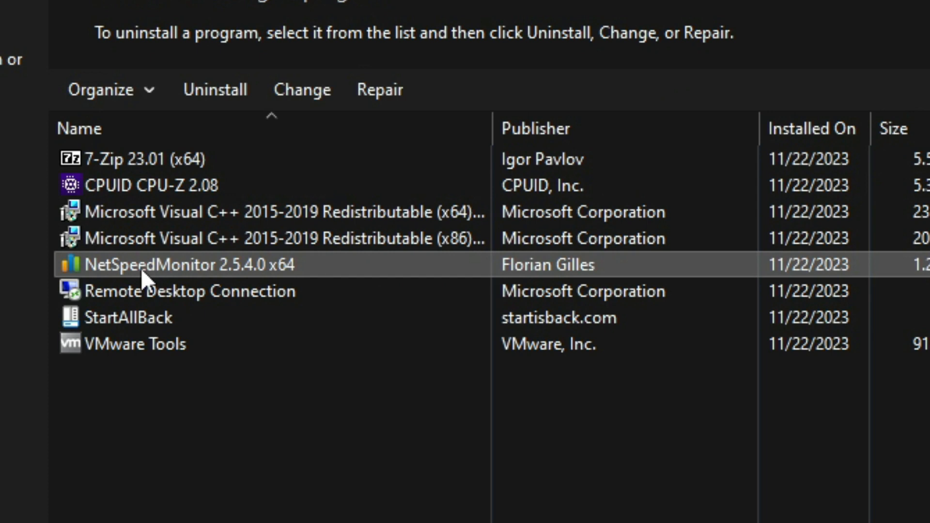
{"action": "left_click", "coordinate": [128, 318]}
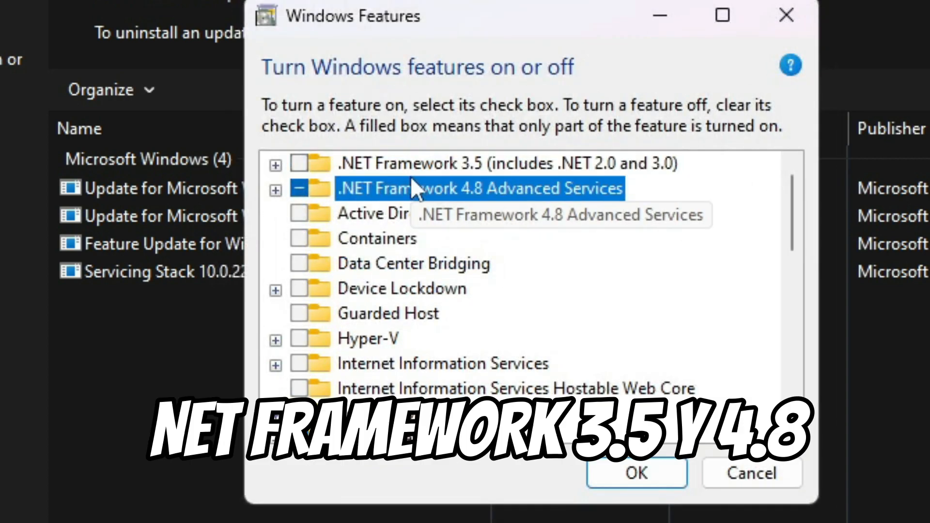
{"action": "scroll", "scroll_direction": "down", "scroll_amount": 3}
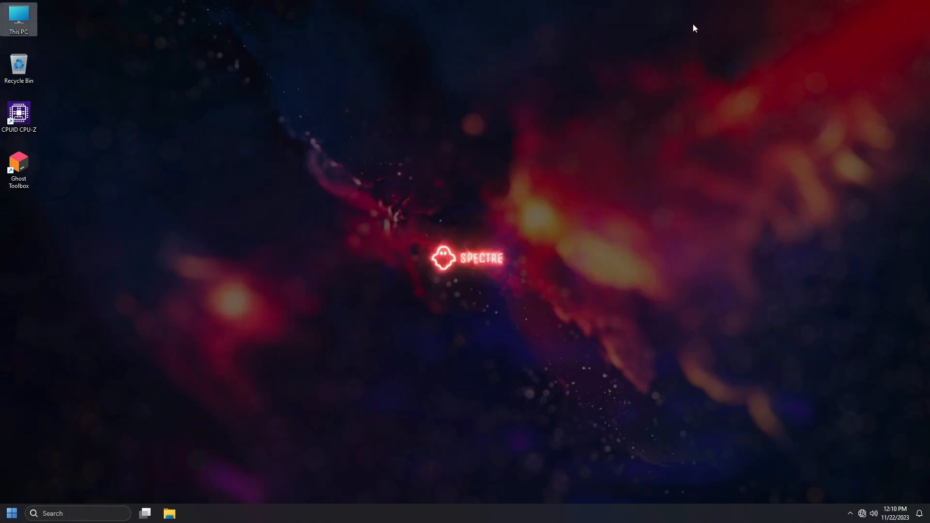
- Show the desktop's Ghost Mode submenu, dismiss it, and reopen the desktop context menu
{"action": "right_click", "coordinate": [693, 28]}
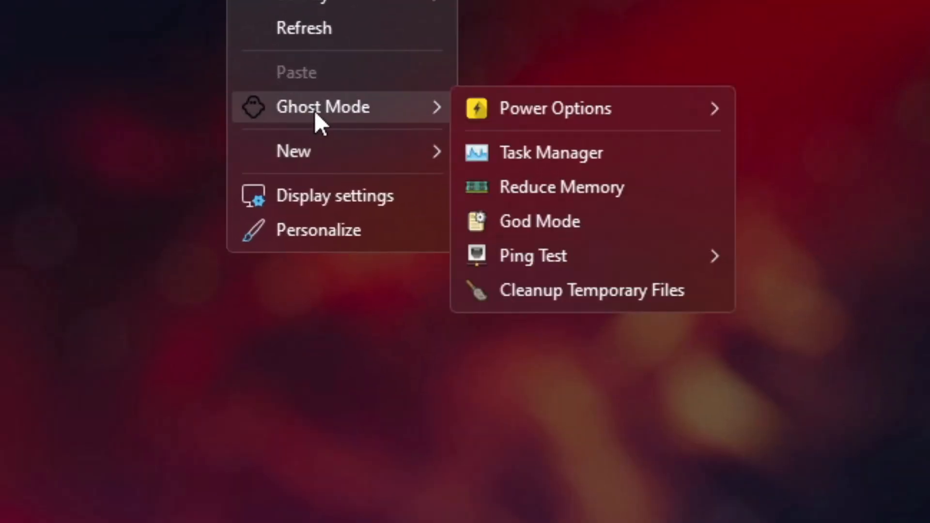
{"action": "mouse_move", "coordinate": [587, 109]}
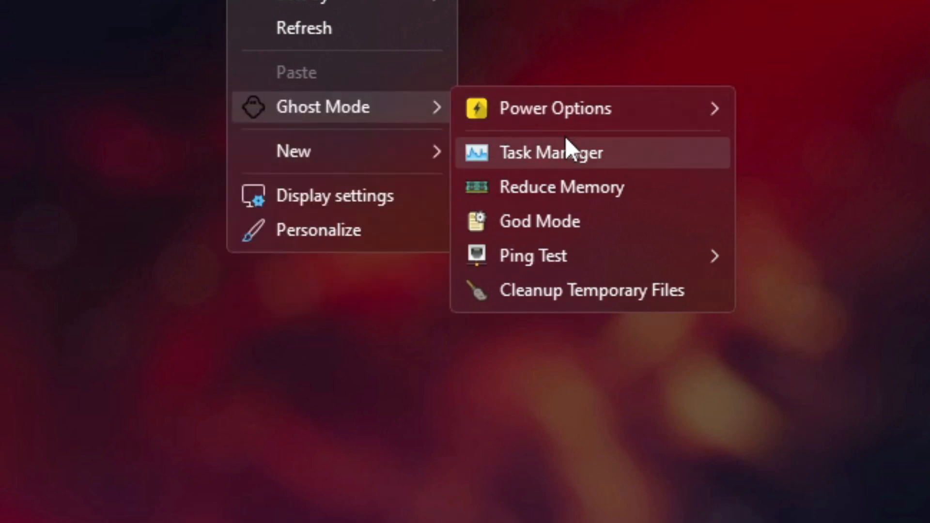
{"action": "mouse_move", "coordinate": [558, 187]}
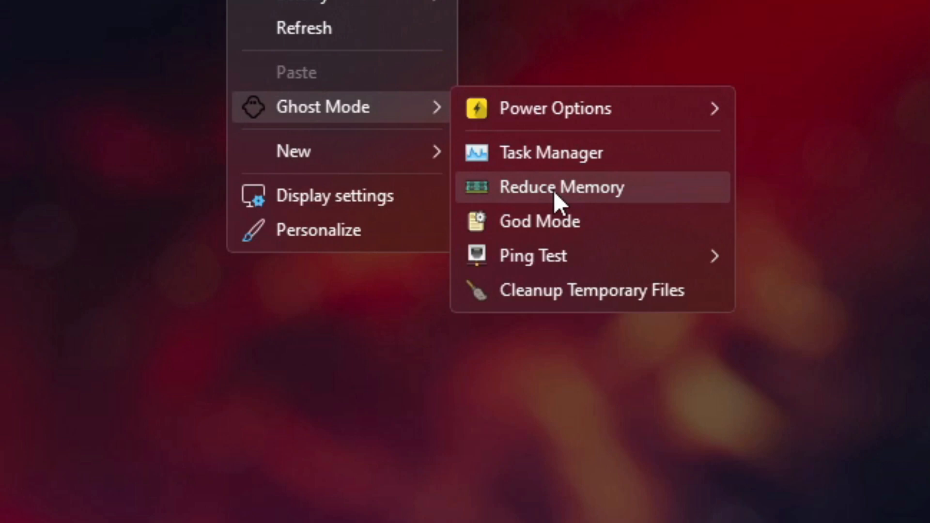
{"action": "mouse_move", "coordinate": [555, 228]}
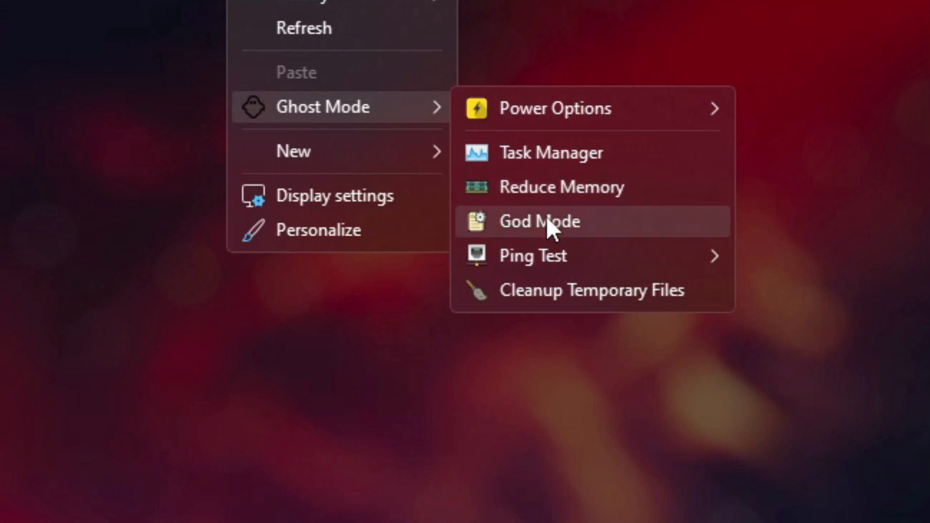
{"action": "mouse_move", "coordinate": [533, 255]}
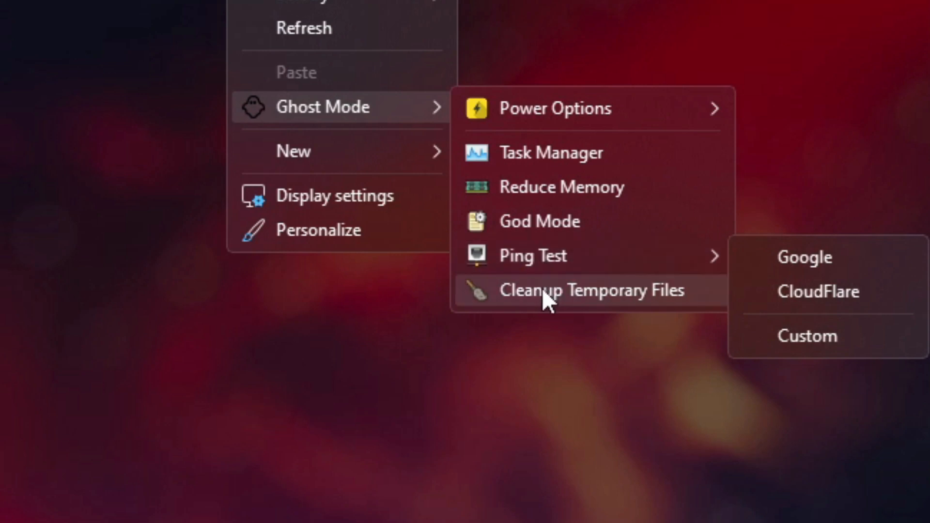
{"action": "mouse_move", "coordinate": [545, 290]}
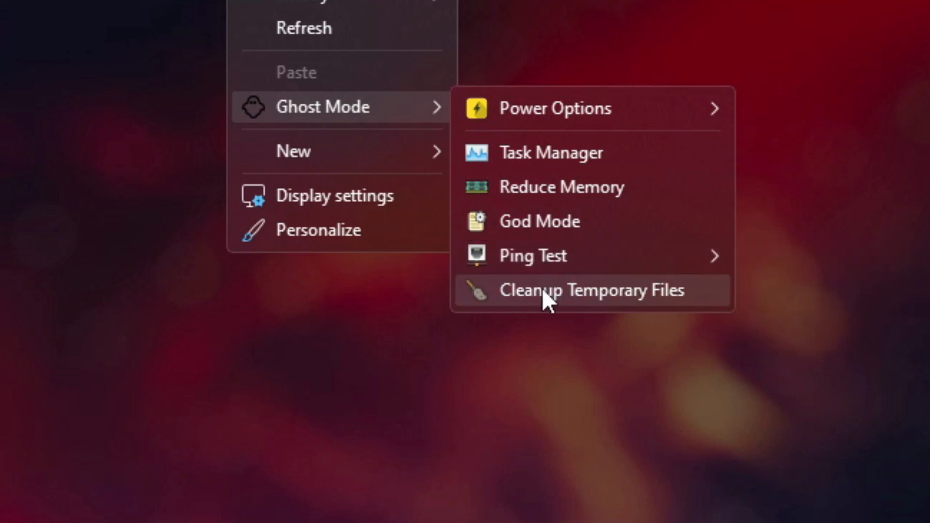
{"action": "left_click", "coordinate": [591, 290]}
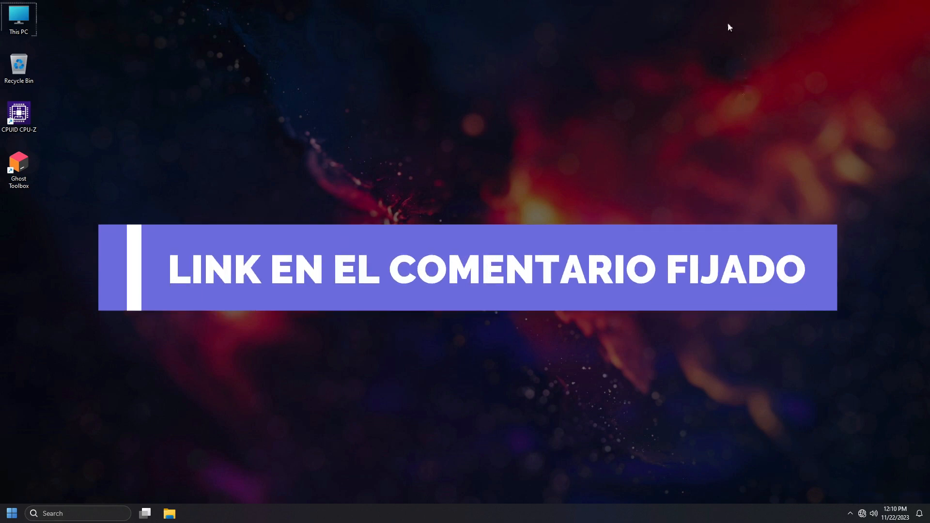
{"action": "right_click", "coordinate": [685, 89]}
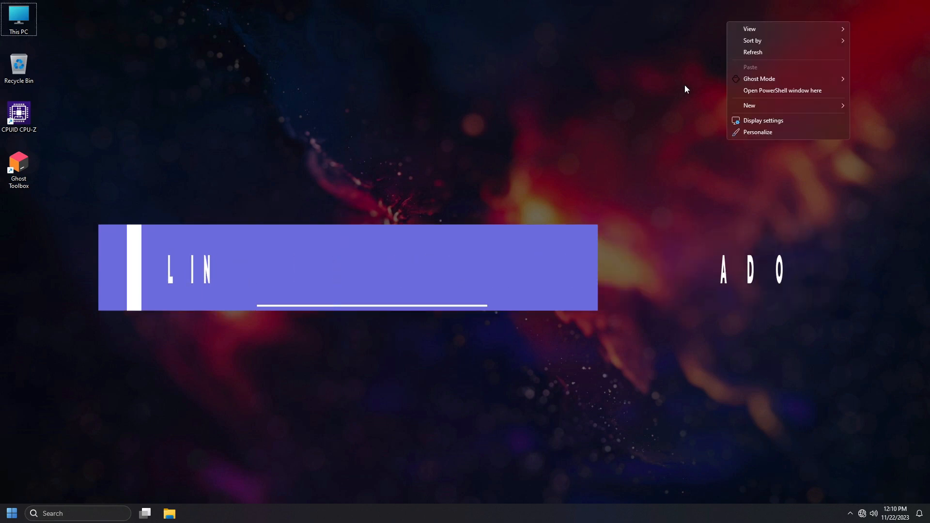